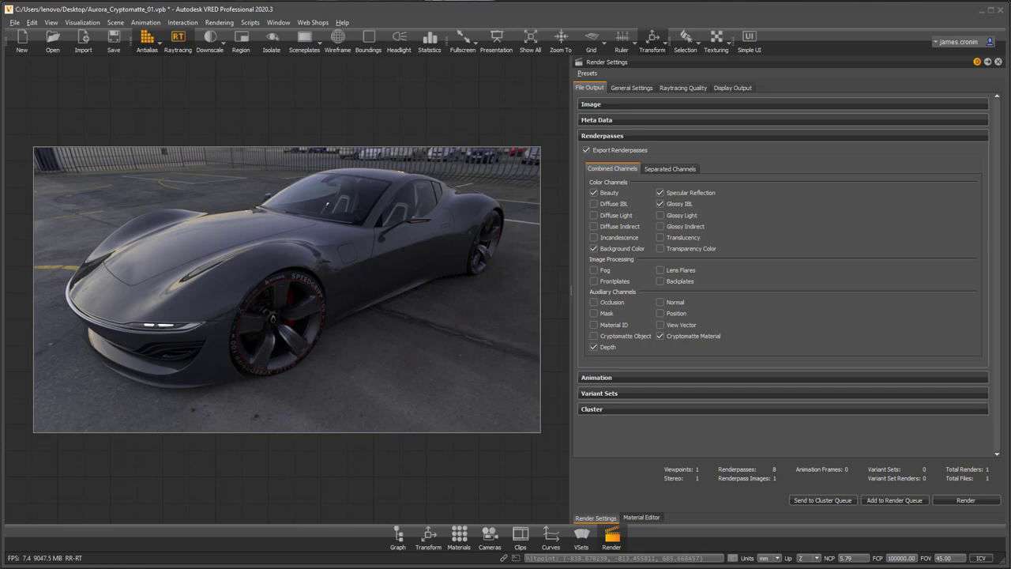
{"action": "mouse_move", "coordinate": [771, 357]}
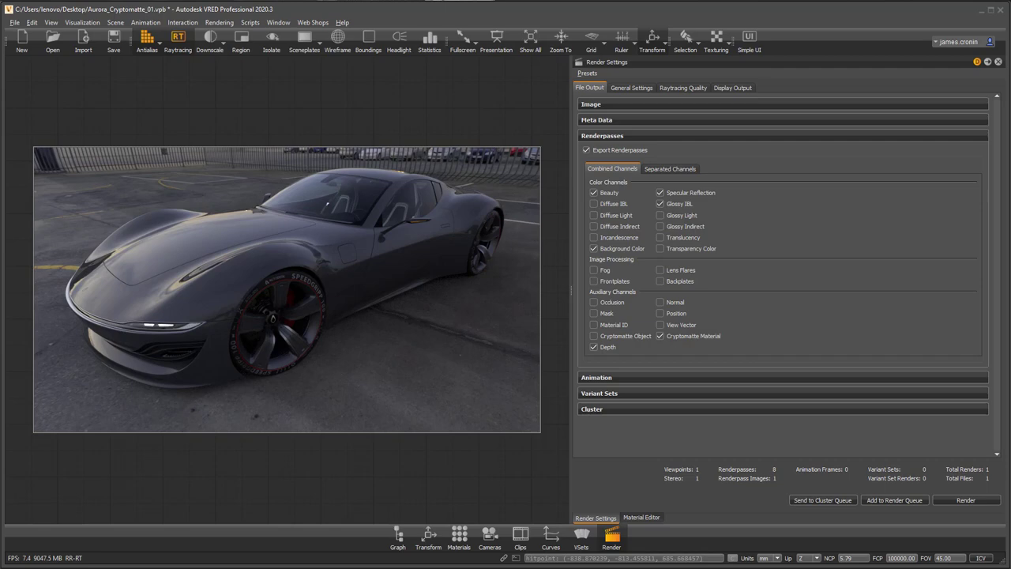
- Bring up the Material Editor showing the car's material list
{"action": "left_click", "coordinate": [192, 12]}
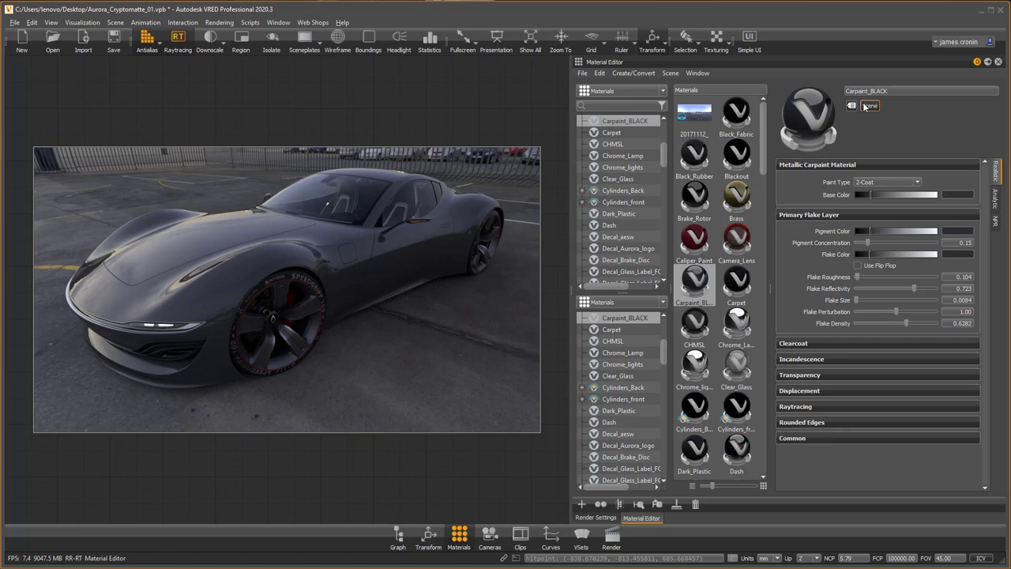
{"action": "left_click", "coordinate": [661, 408]}
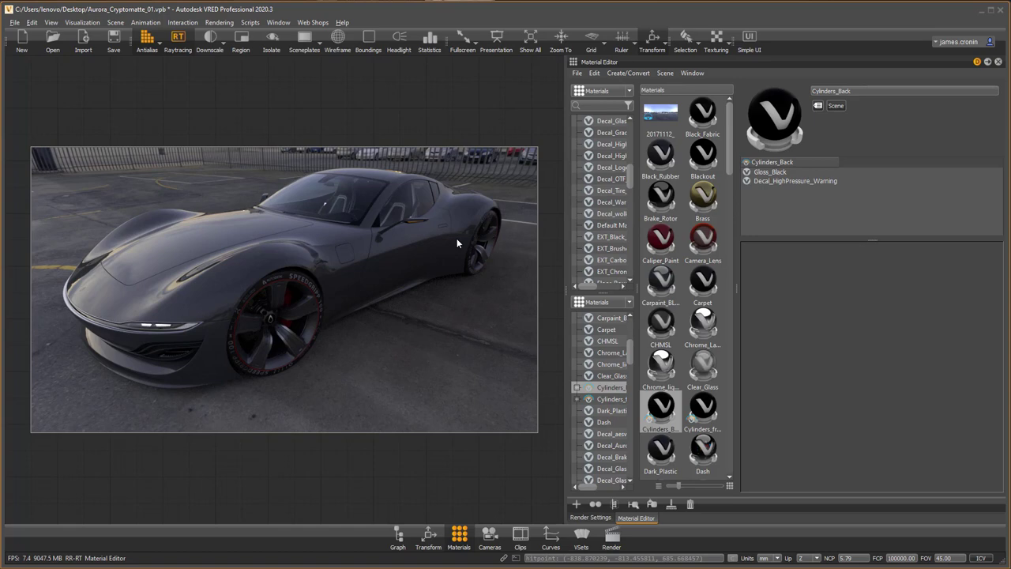
{"action": "left_click", "coordinate": [689, 281]}
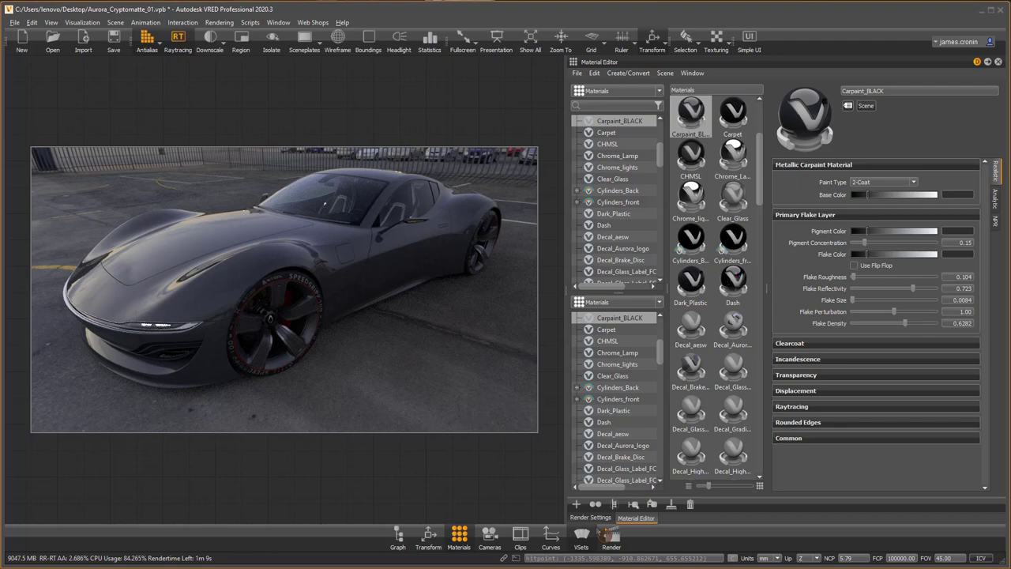
- Review File Output and Renderpasses with Cryptomatte Material and Depth enabled, then show Raytracing Quality
{"action": "left_click", "coordinate": [591, 519]}
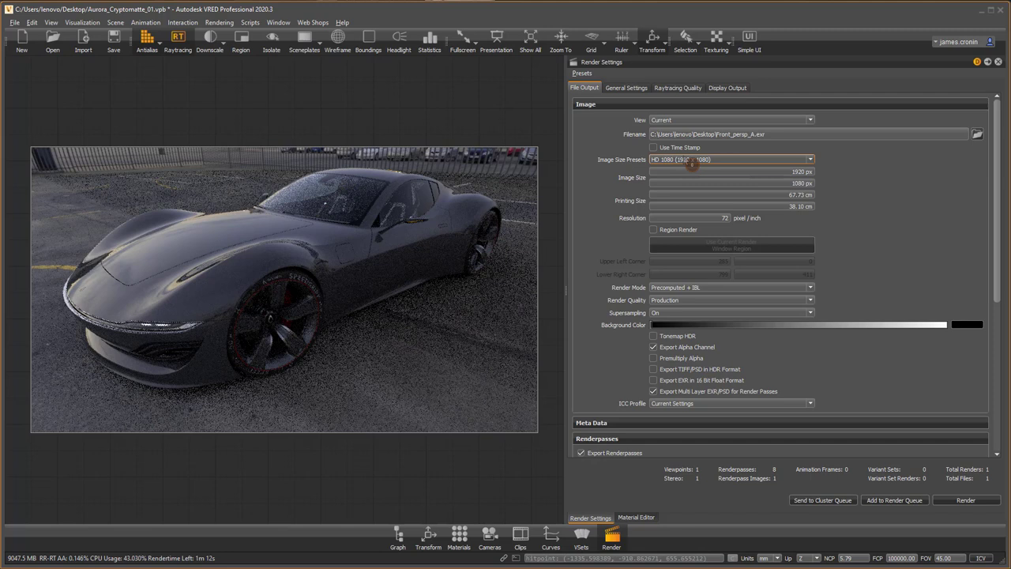
{"action": "scroll", "scroll_direction": "down", "scroll_amount": 3}
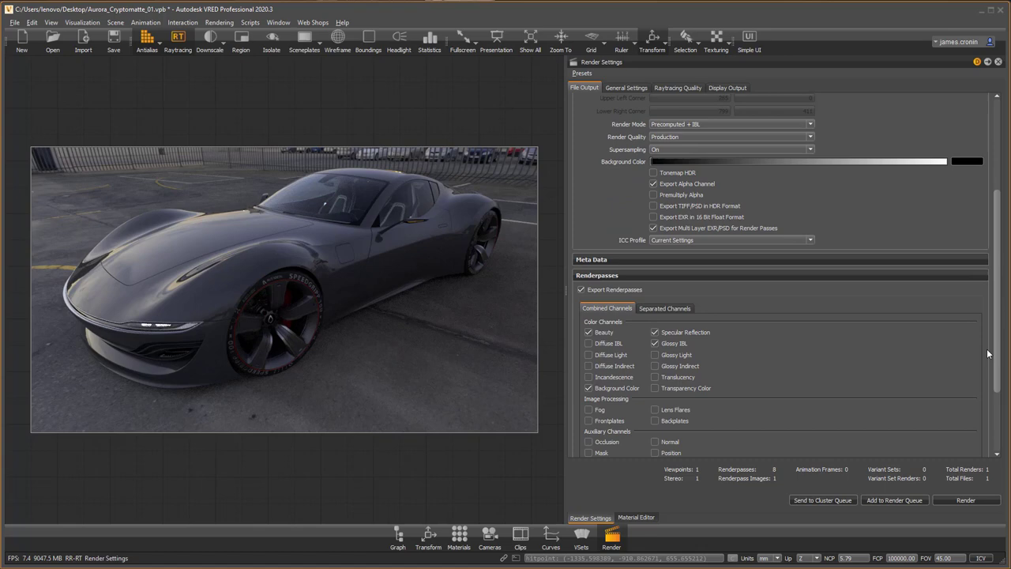
{"action": "scroll", "scroll_direction": "down", "scroll_amount": 3}
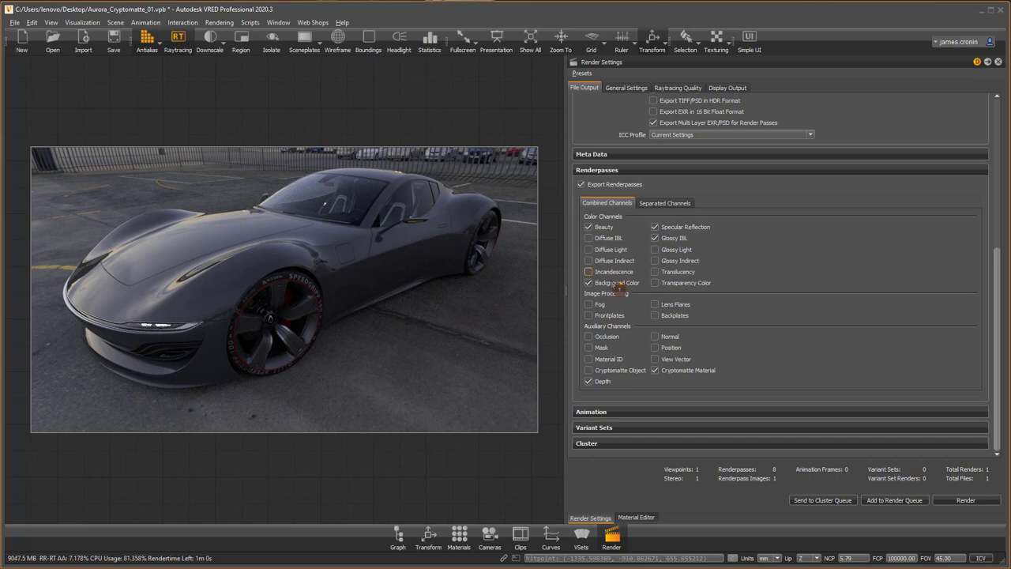
{"action": "left_click", "coordinate": [588, 282]}
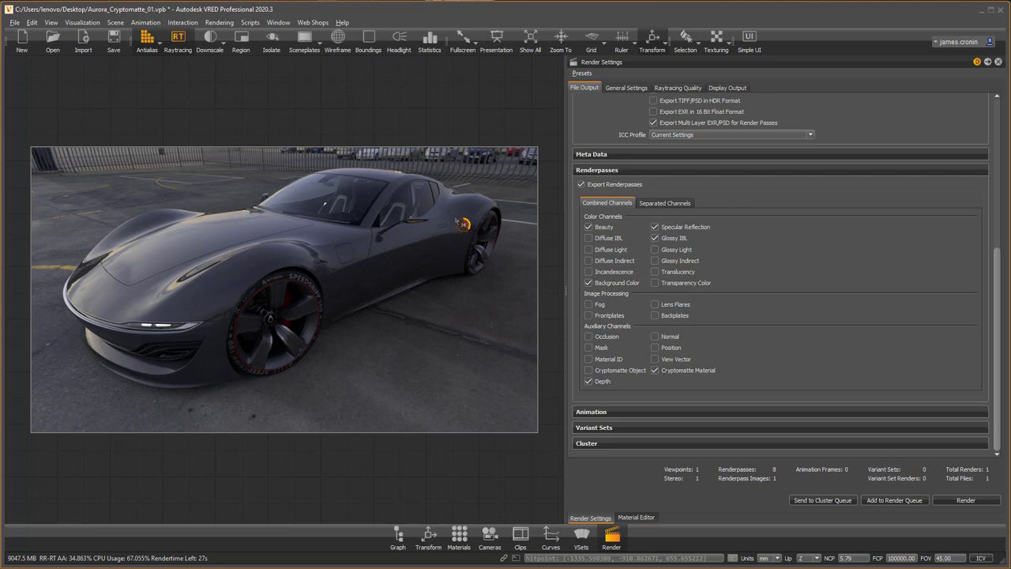
{"action": "mouse_move", "coordinate": [723, 215]}
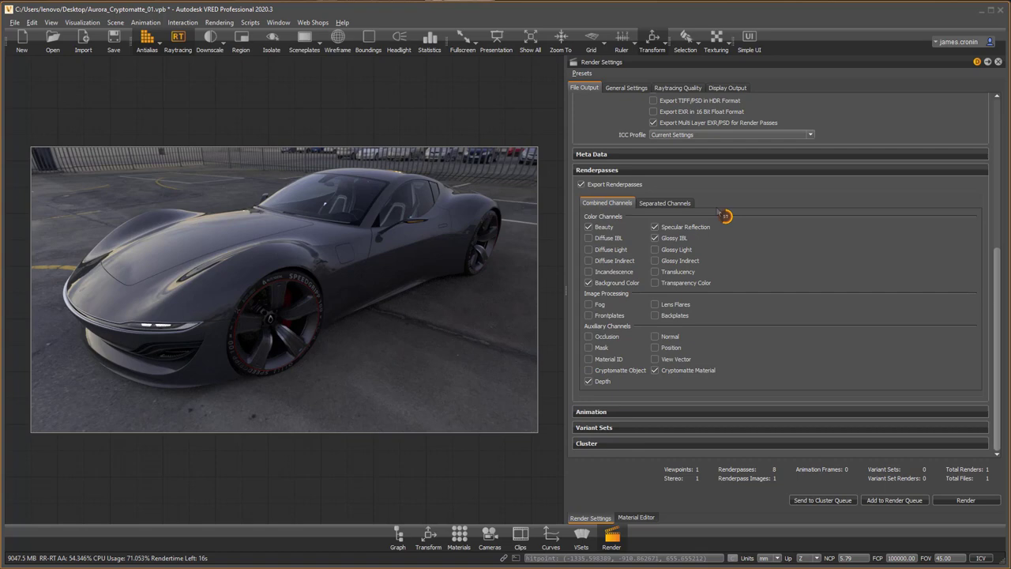
{"action": "left_click", "coordinate": [676, 88]}
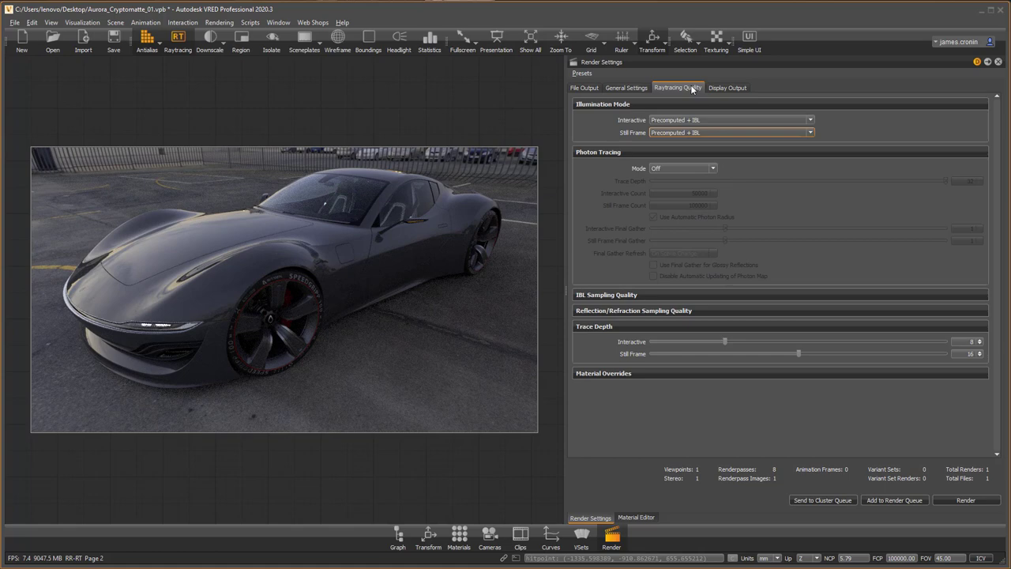
{"action": "left_click", "coordinate": [585, 88]}
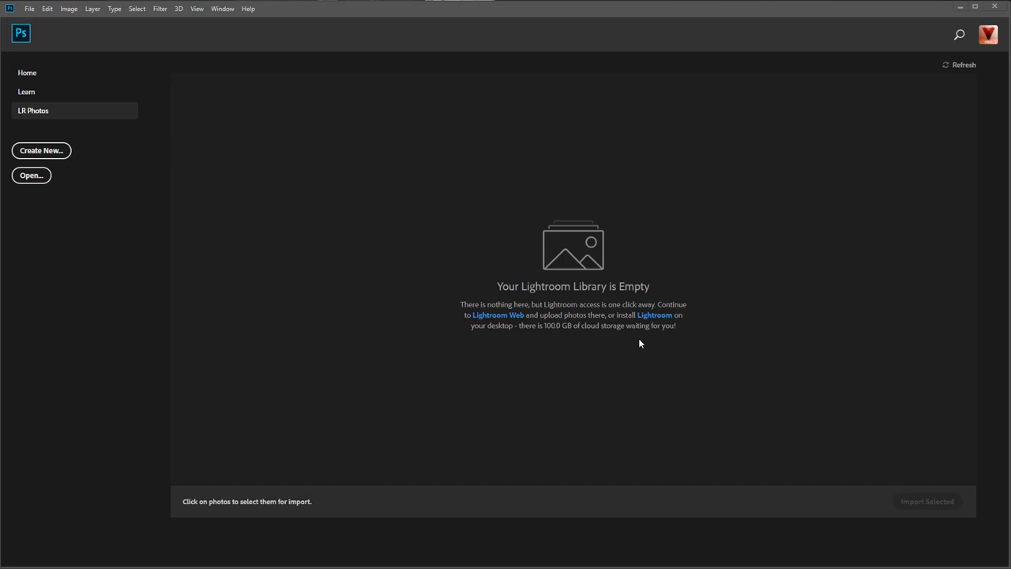
{"action": "mouse_move", "coordinate": [496, 227]}
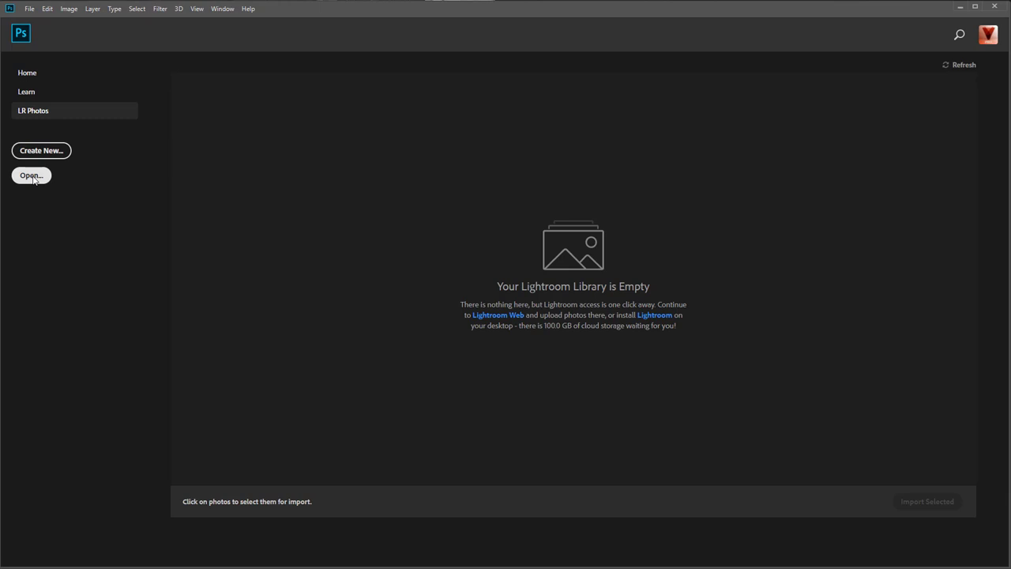
- Open the rendered EXR with Cryptomatte Masks kept, bringing passes in as separate layers
{"action": "left_click", "coordinate": [32, 174]}
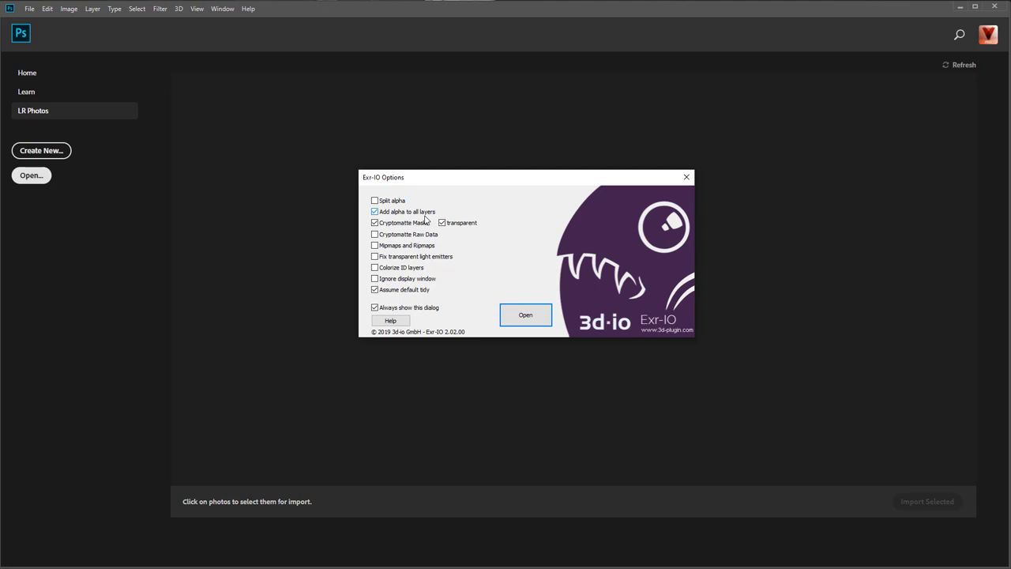
{"action": "left_click", "coordinate": [525, 314]}
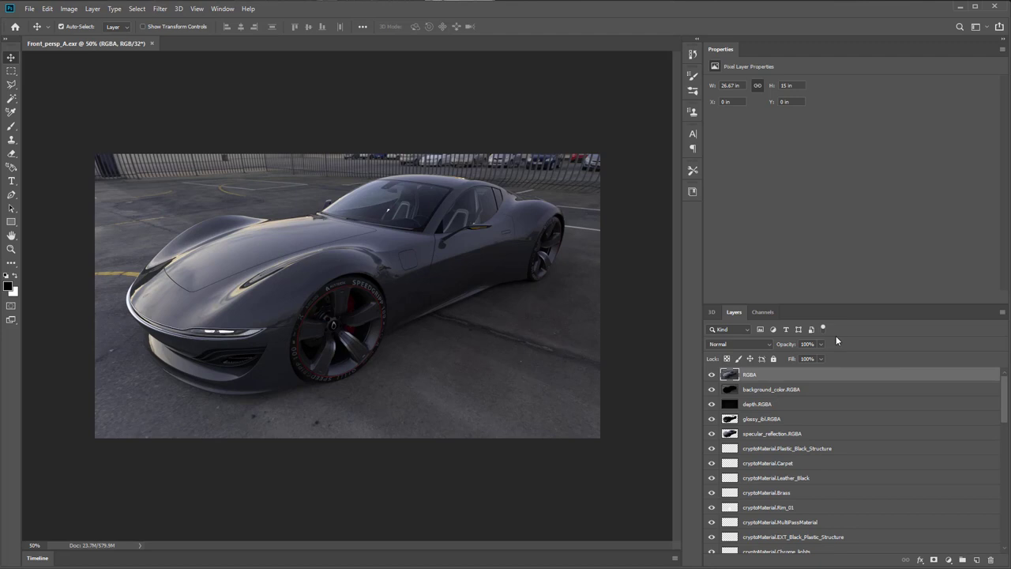
- Locate cryptoMaterial.Carpaint_BLACK in the Layers panel and move it to the top
{"action": "scroll", "scroll_direction": "down", "scroll_amount": 3}
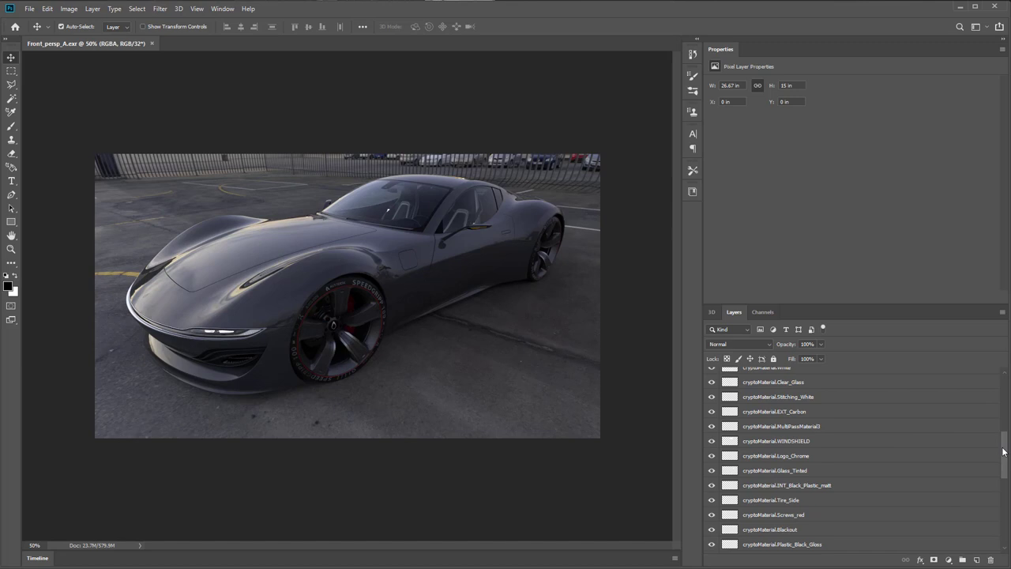
{"action": "scroll", "scroll_direction": "down", "scroll_amount": 3}
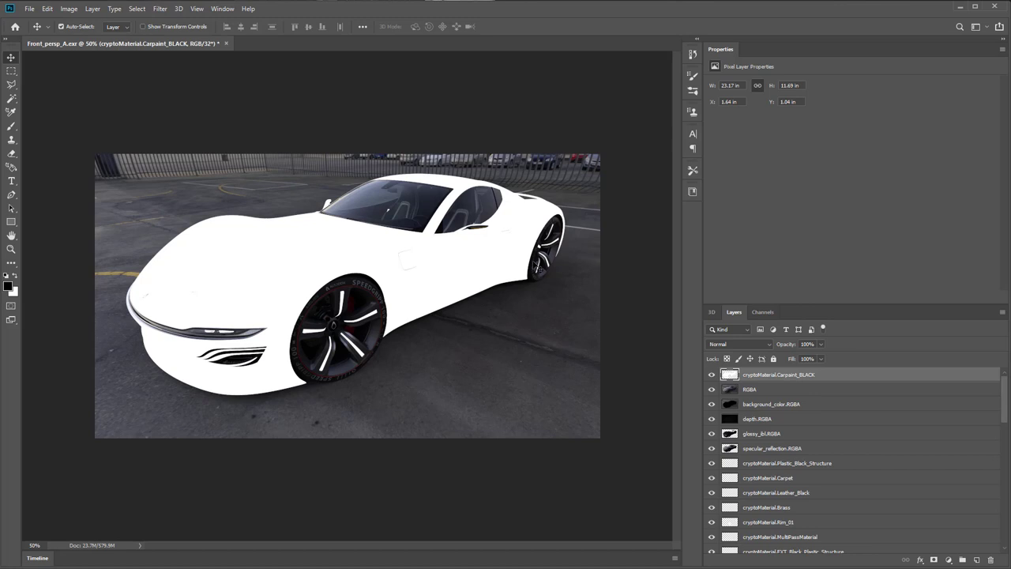
{"action": "mouse_move", "coordinate": [369, 341]}
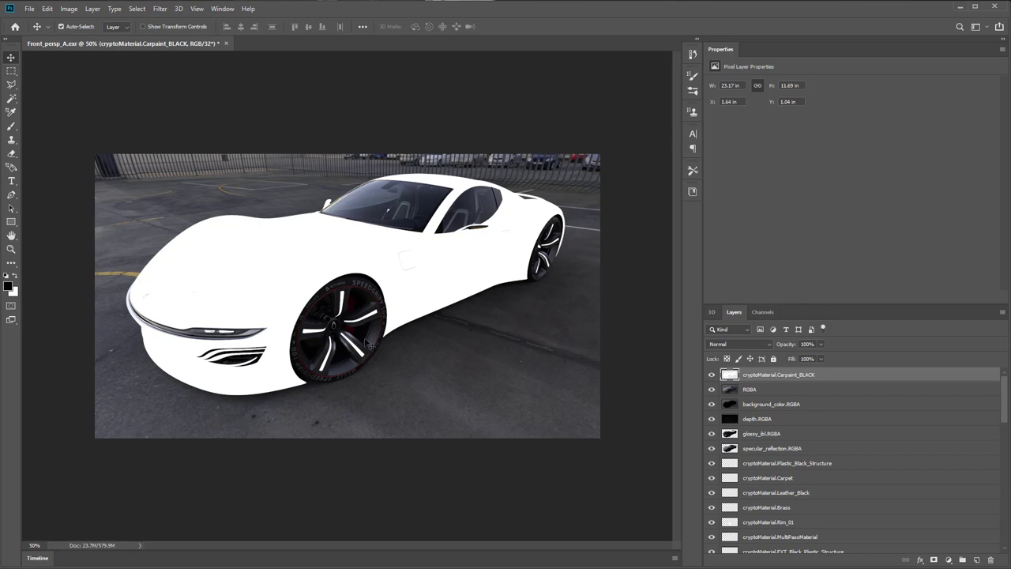
- Clip an RGBA copy to the cryptoMaterial.Carpaint_BLACK mask and group the pair
{"action": "left_click", "coordinate": [749, 388]}
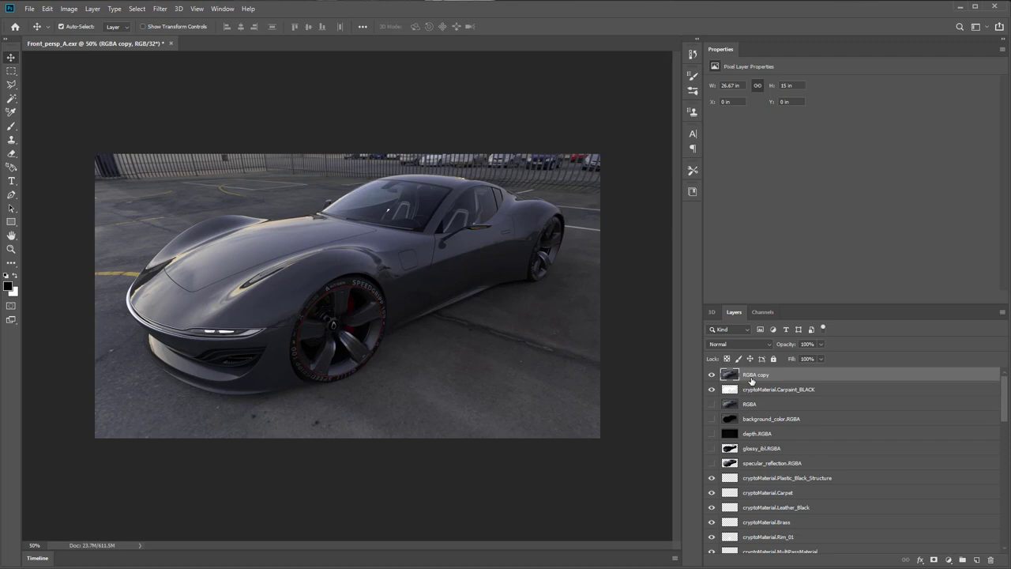
{"action": "left_click", "coordinate": [778, 389]}
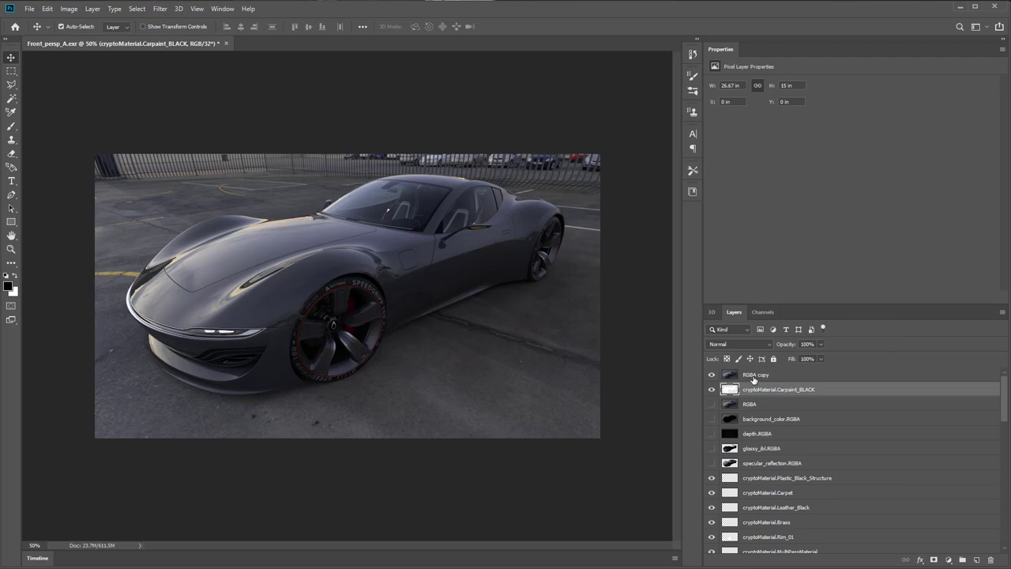
{"action": "left_click", "coordinate": [755, 375]}
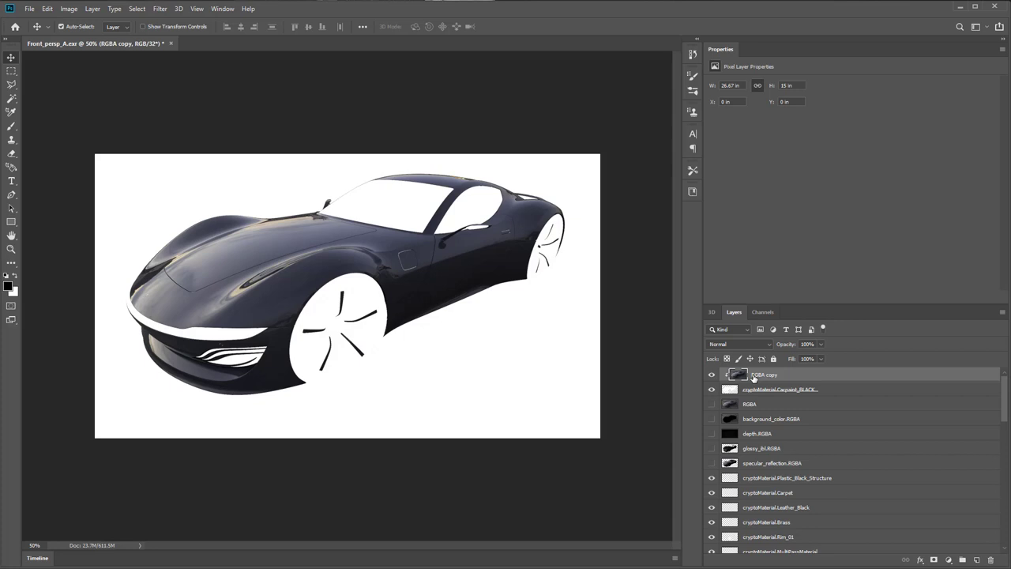
{"action": "left_click", "coordinate": [781, 388]}
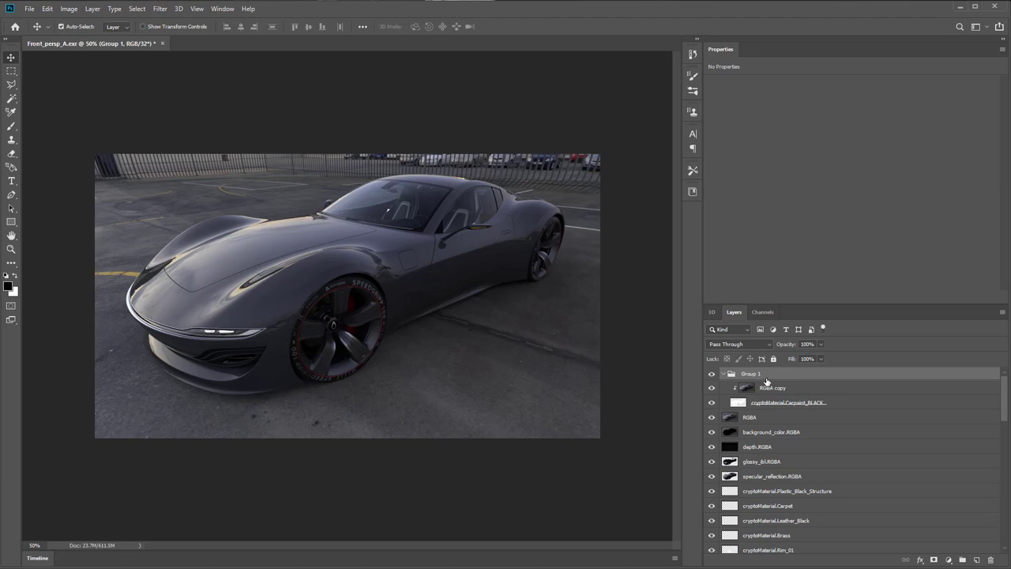
- Apply Hue/Saturation with Saturation +45 to the RGBA copy, turning the body blue
{"action": "left_click", "coordinate": [773, 387]}
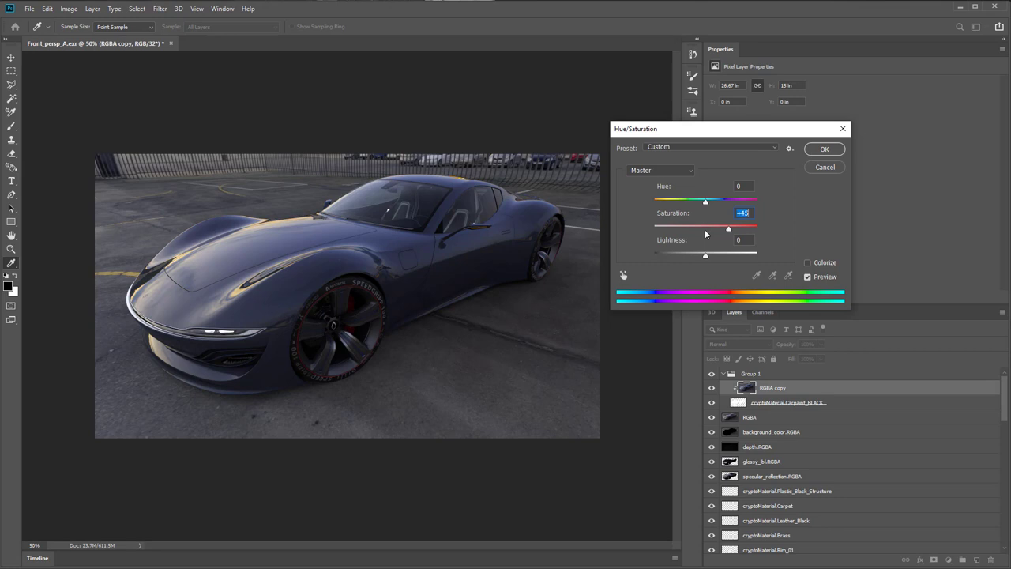
{"action": "left_click", "coordinate": [808, 262]}
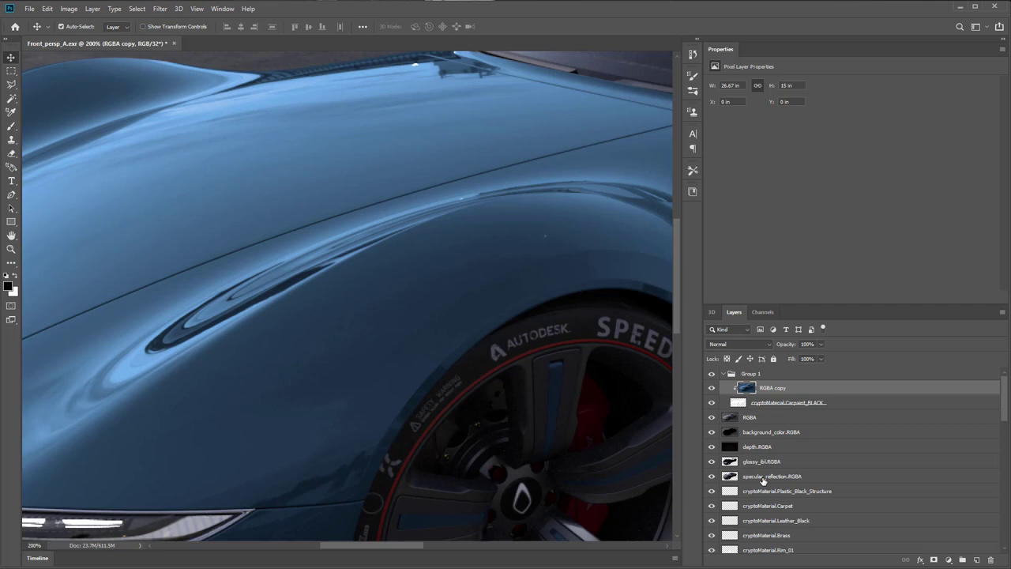
- Add a specular_reflection_RGBA copy to the body group in Linear Dodge (Add) and compare
{"action": "left_click", "coordinate": [977, 559]}
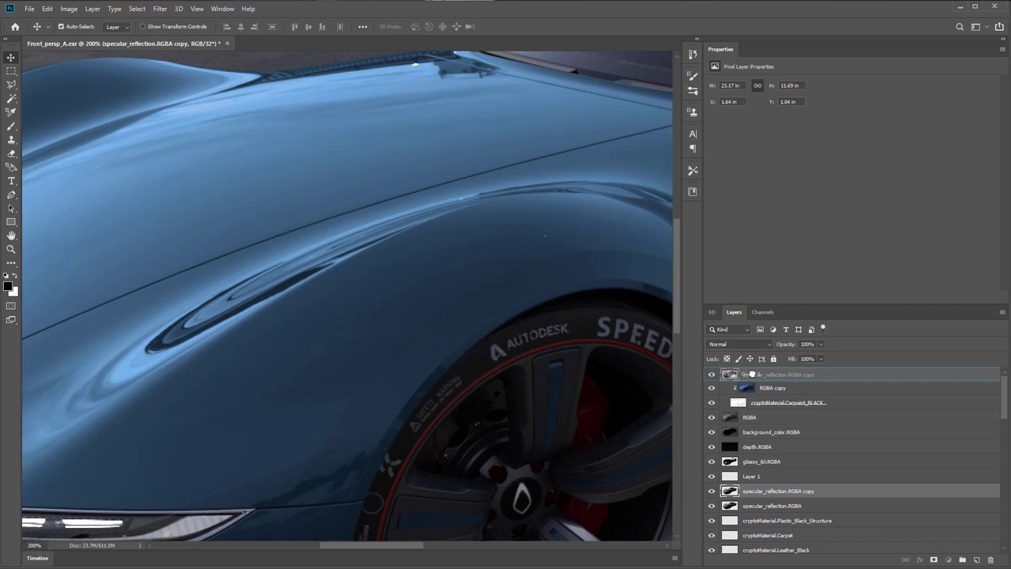
{"action": "left_click", "coordinate": [740, 345]}
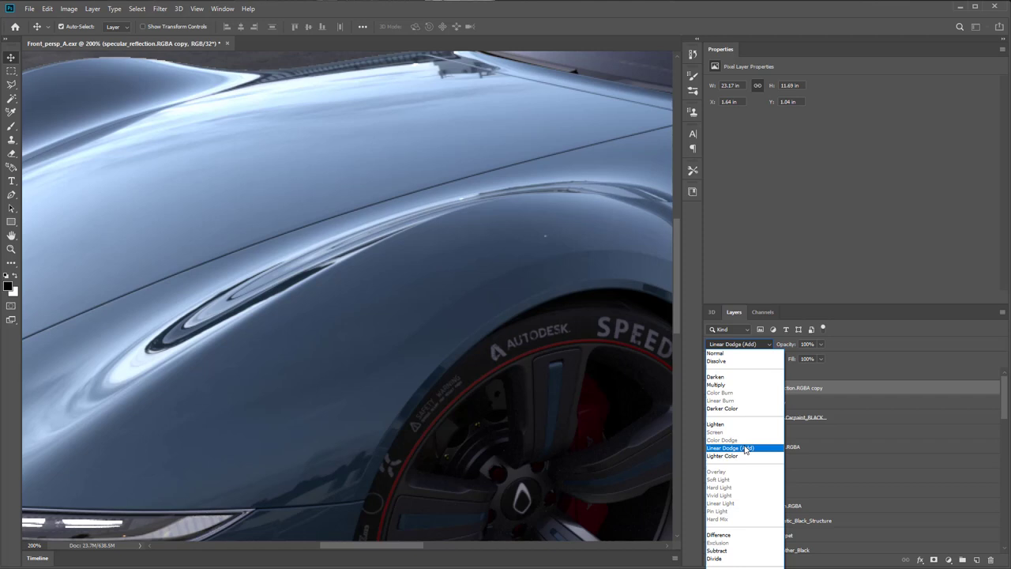
{"action": "left_click", "coordinate": [730, 449]}
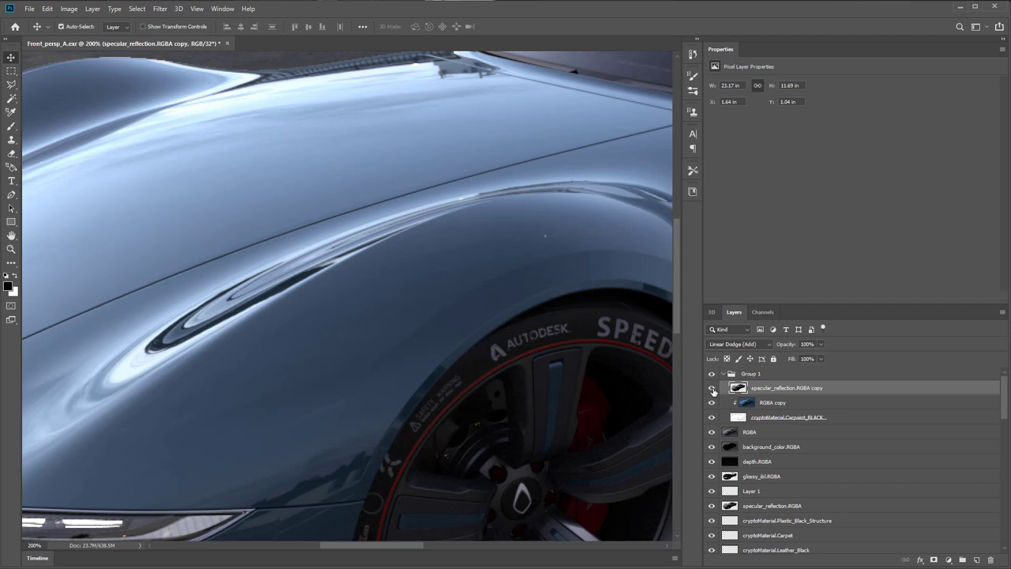
{"action": "left_click", "coordinate": [711, 389]}
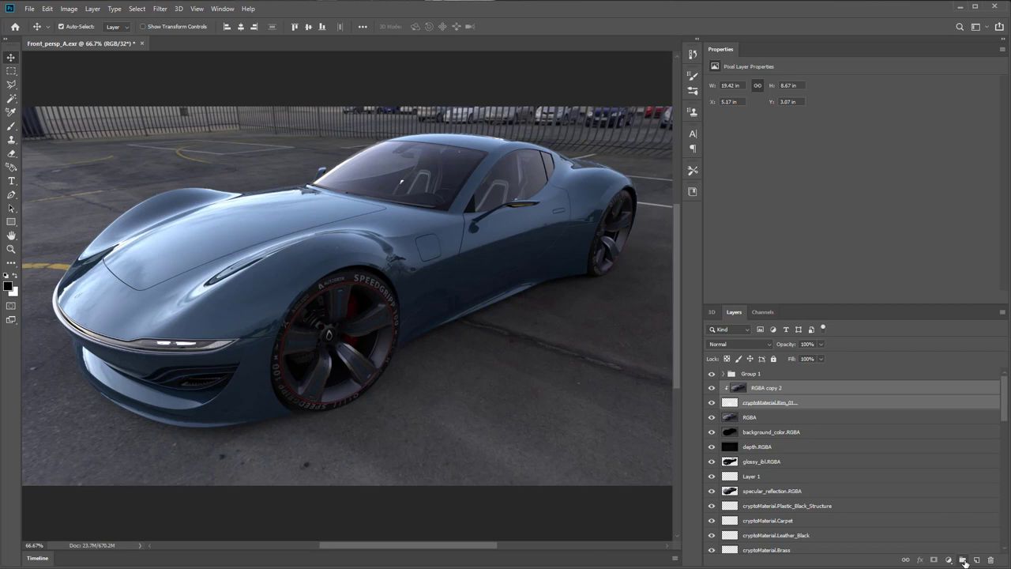
- Group the second RGBA copy with the cryptoMaterial rim mask as a rim group
{"action": "left_click", "coordinate": [964, 560]}
{"action": "type", "text": "body"}
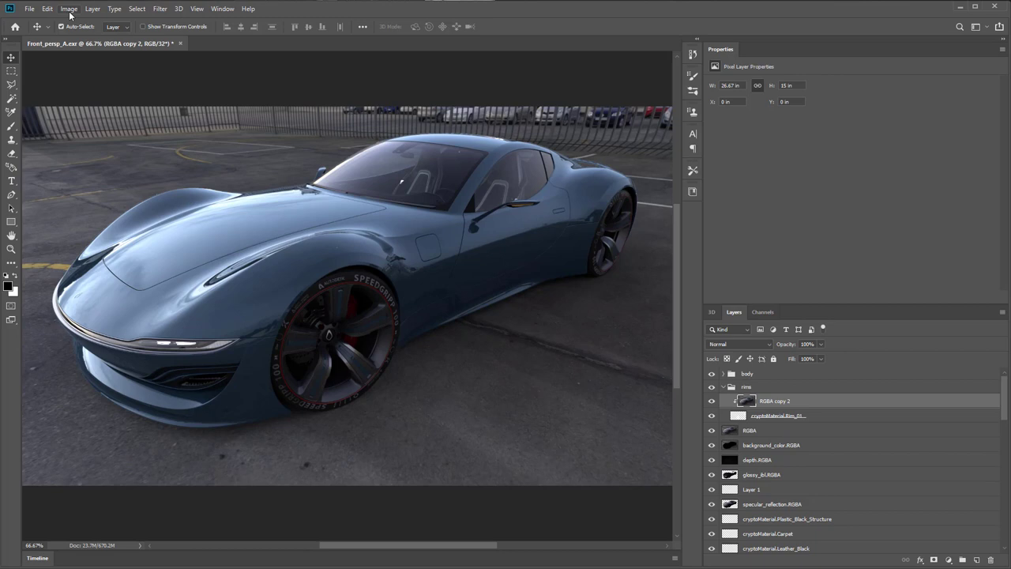
- Colorize RGBA copy 2 with Hue 39, Saturation 71 for bronze rims, then hide the group to compare
{"action": "left_click", "coordinate": [70, 9]}
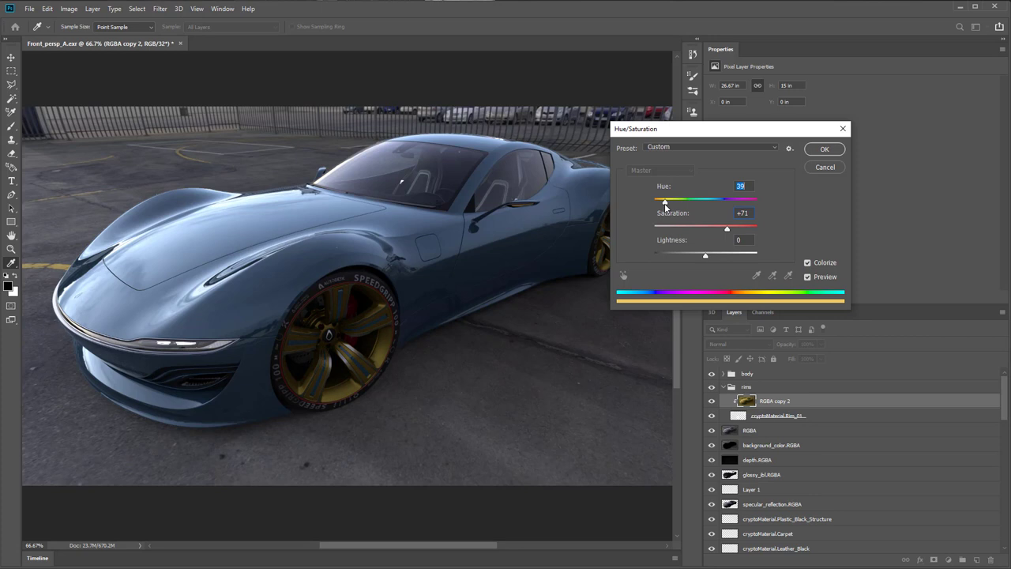
{"action": "left_click", "coordinate": [825, 149]}
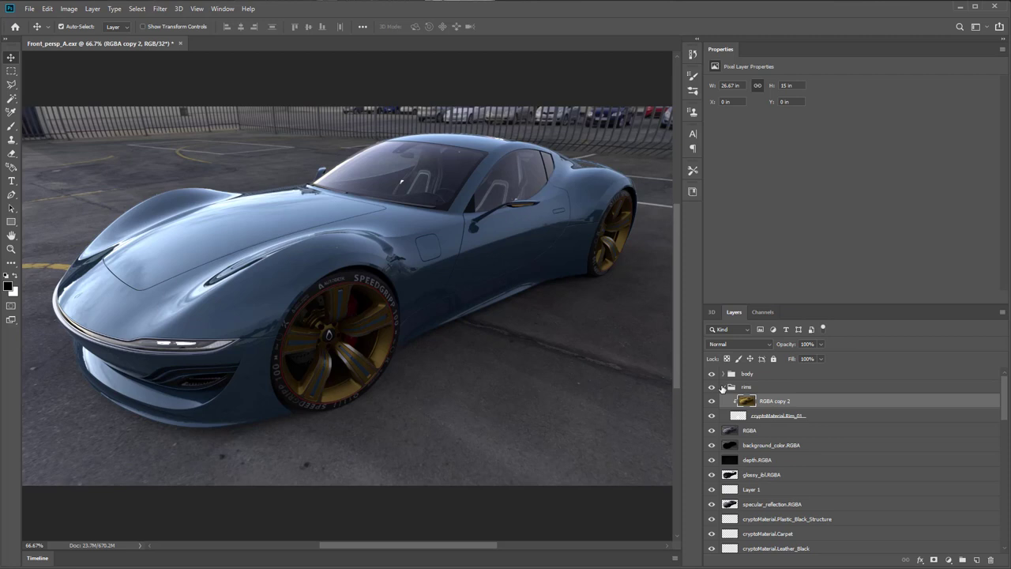
{"action": "left_click", "coordinate": [722, 385]}
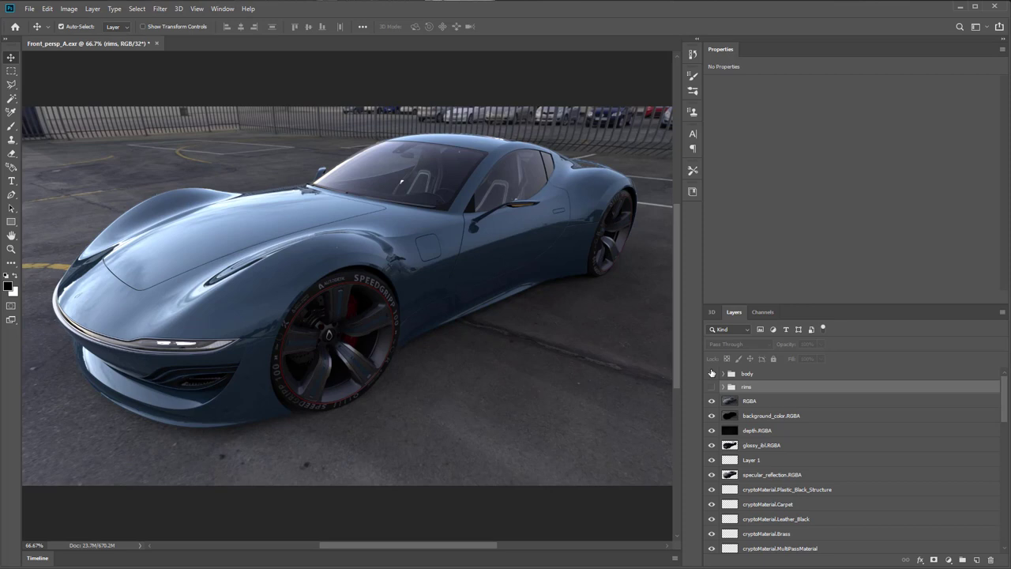
{"action": "left_click", "coordinate": [711, 373]}
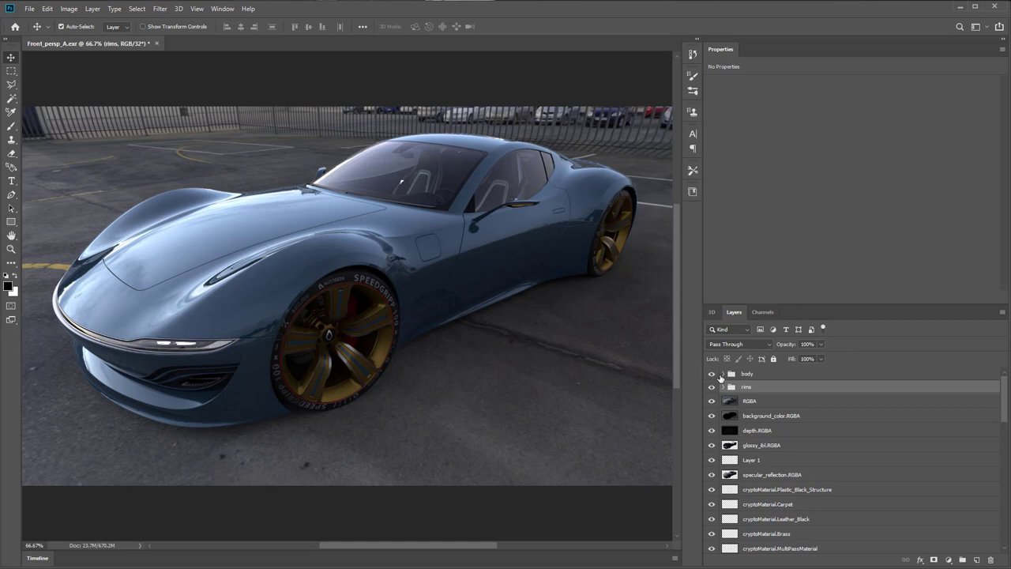